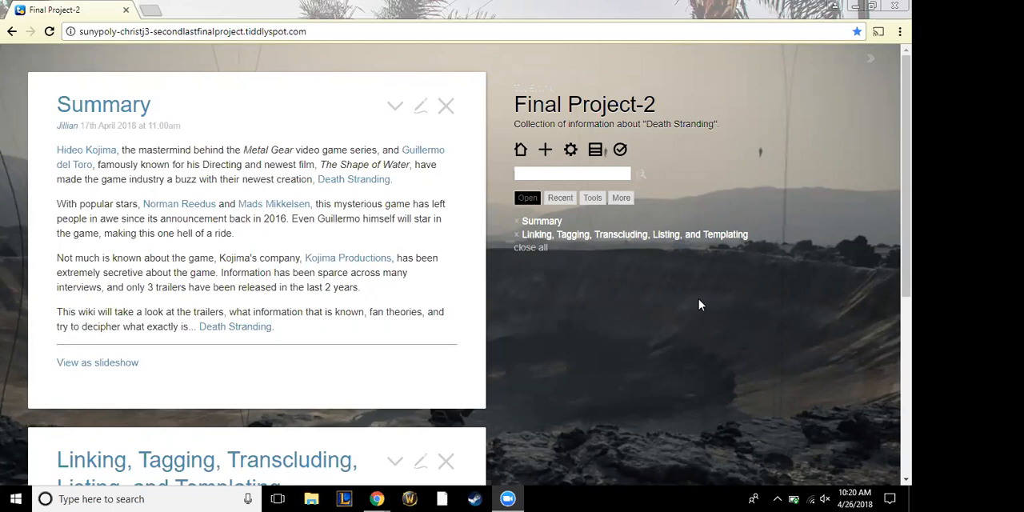
{"action": "mouse_move", "coordinate": [316, 416]}
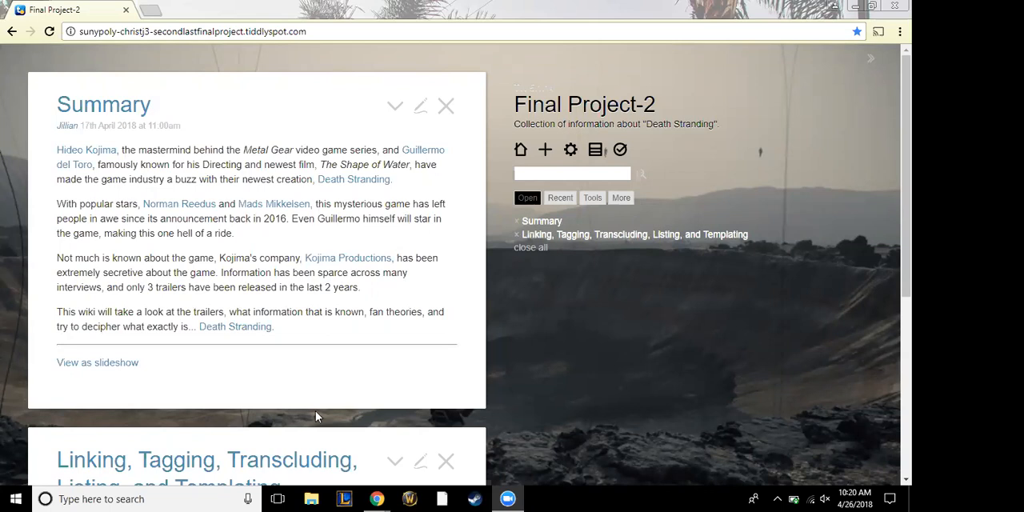
{"action": "mouse_move", "coordinate": [120, 368]}
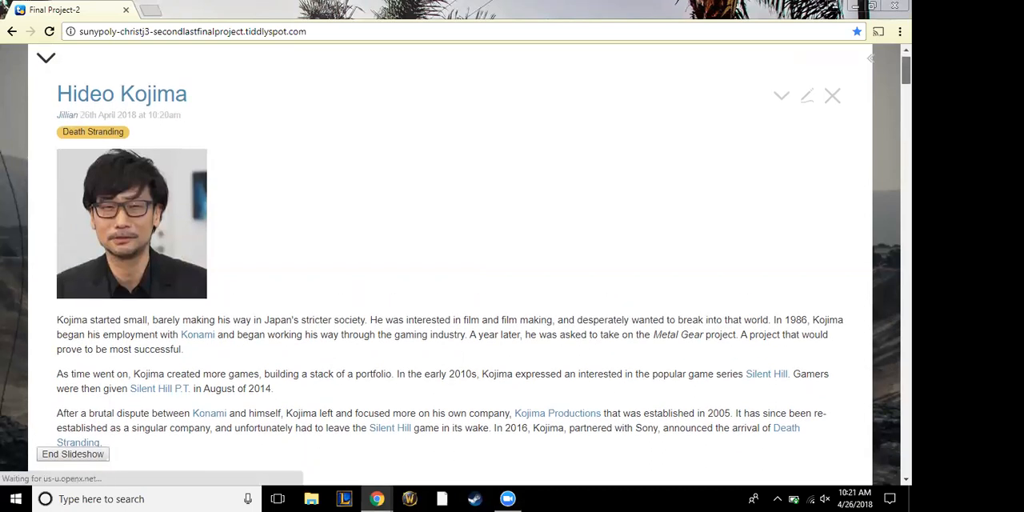
Step: Page through the Kojima, Konami and del Toro slides, then end the slideshow back at Summary
{"action": "scroll", "scroll_direction": "up", "scroll_amount": 3}
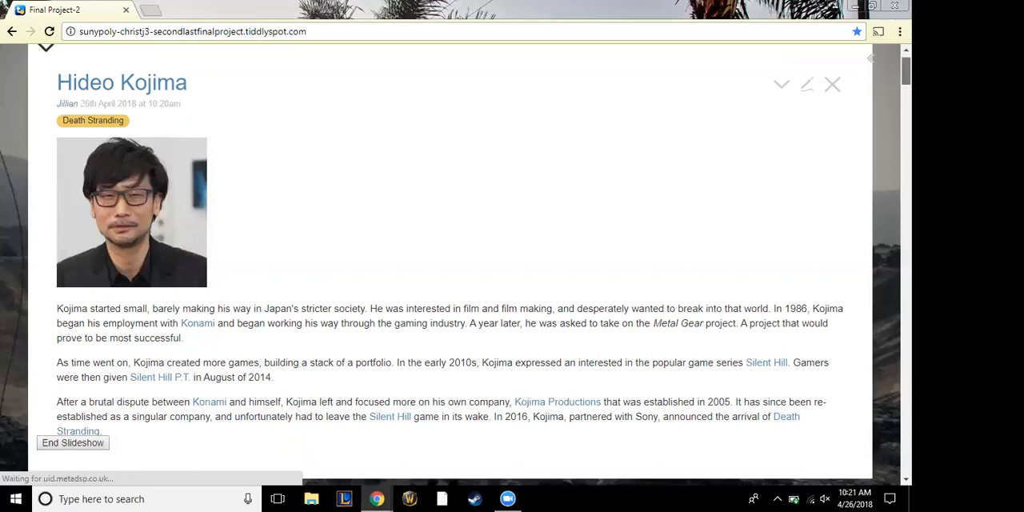
{"action": "scroll", "scroll_direction": "up", "scroll_amount": 3}
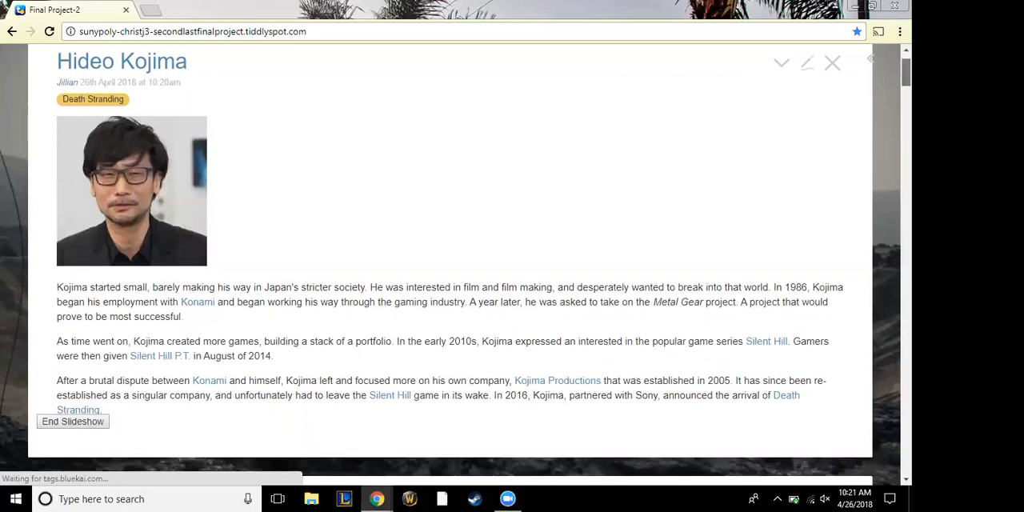
{"action": "scroll", "scroll_direction": "down", "scroll_amount": 3}
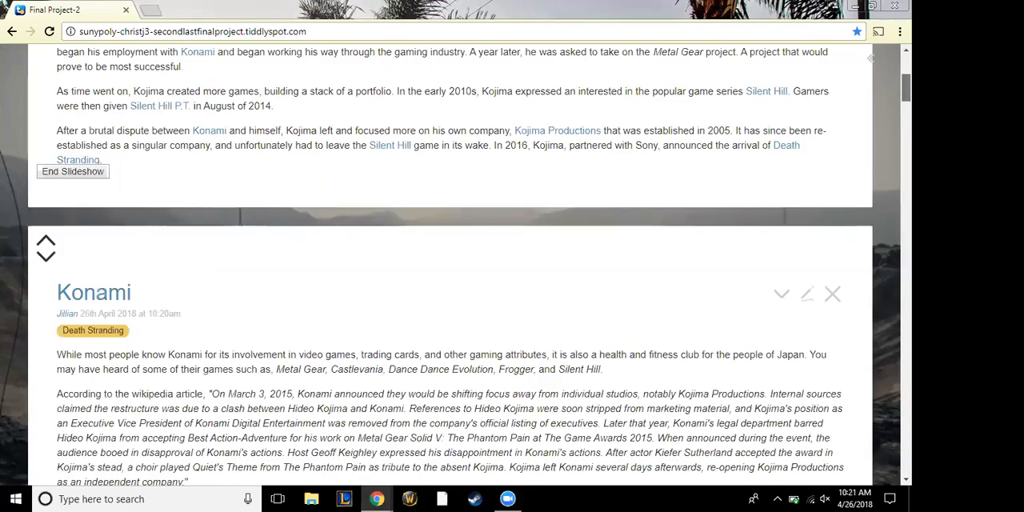
{"action": "scroll", "scroll_direction": "down", "scroll_amount": 3}
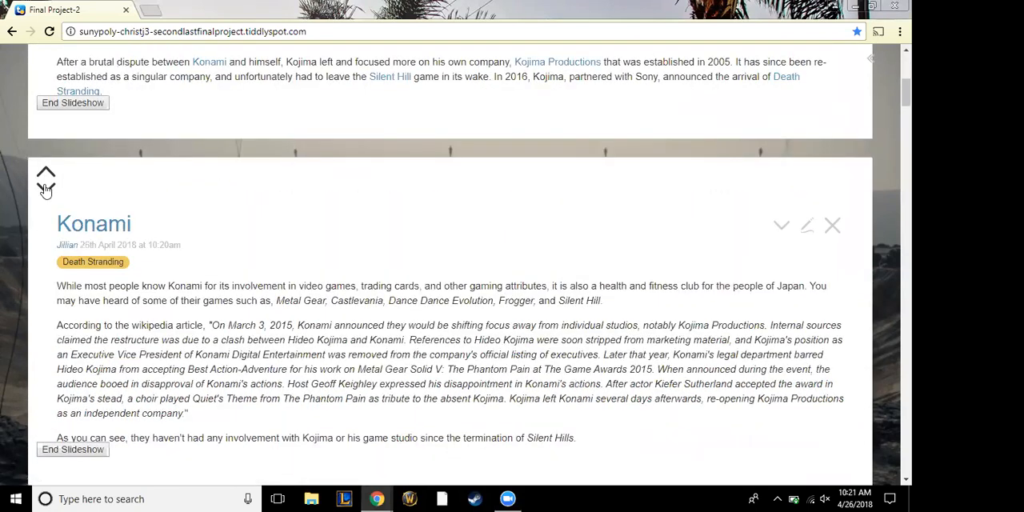
{"action": "scroll", "scroll_direction": "up", "scroll_amount": 3}
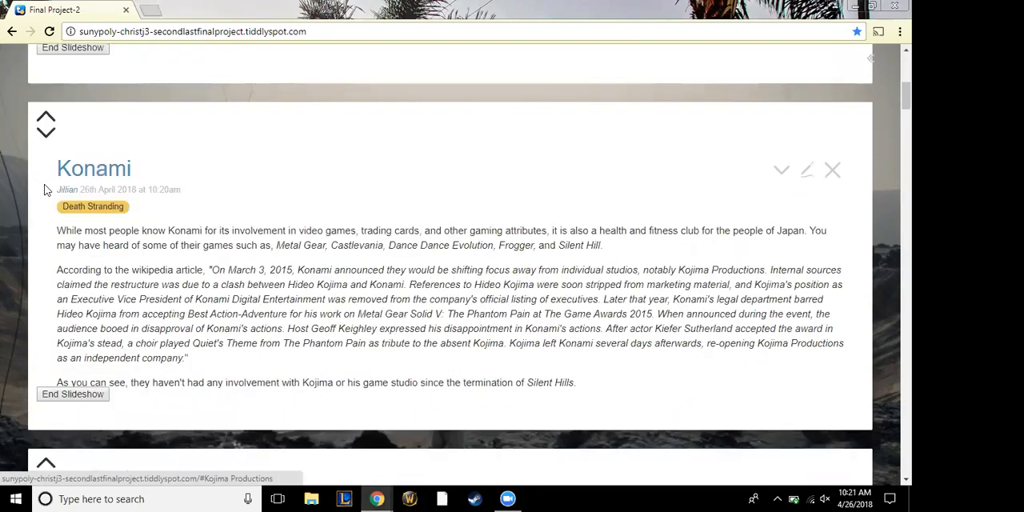
{"action": "scroll", "scroll_direction": "down", "scroll_amount": 3}
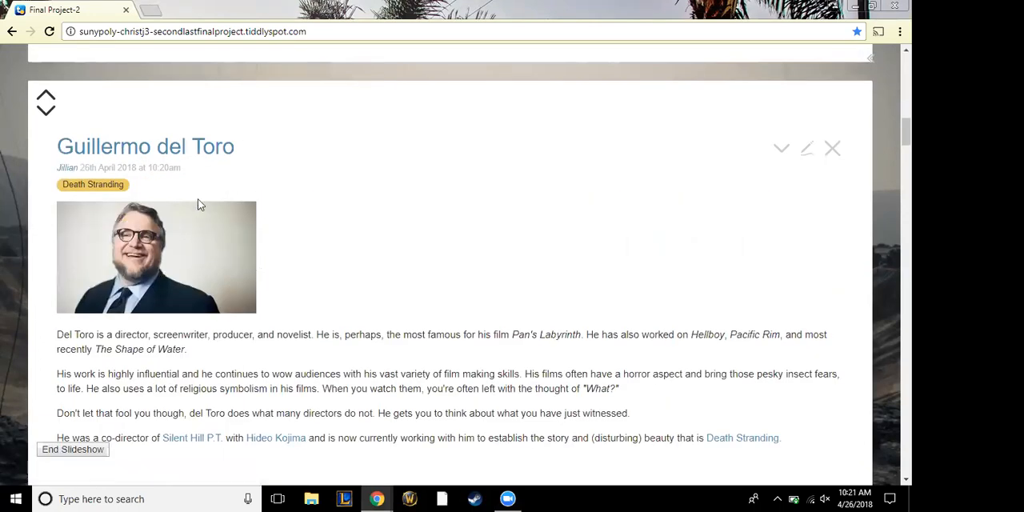
{"action": "mouse_move", "coordinate": [64, 410]}
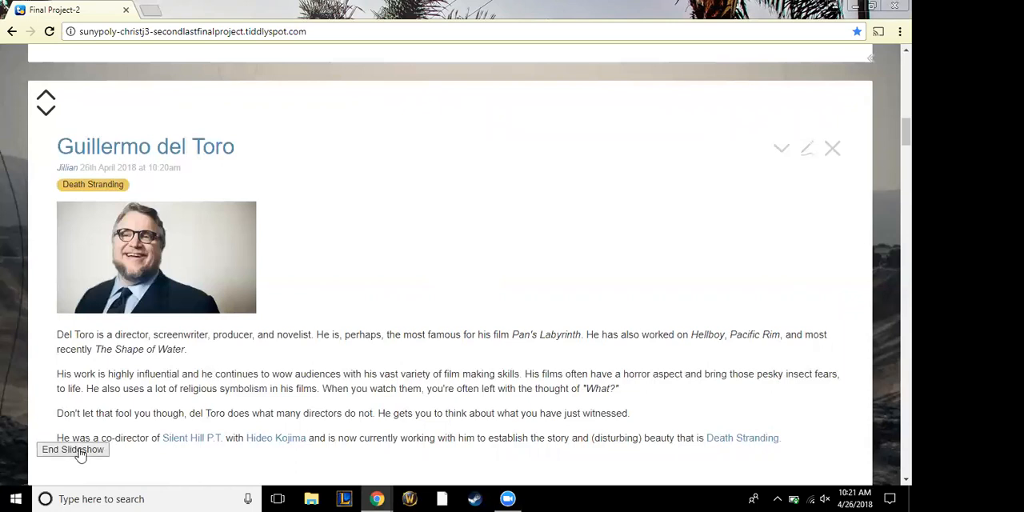
{"action": "left_click", "coordinate": [72, 448]}
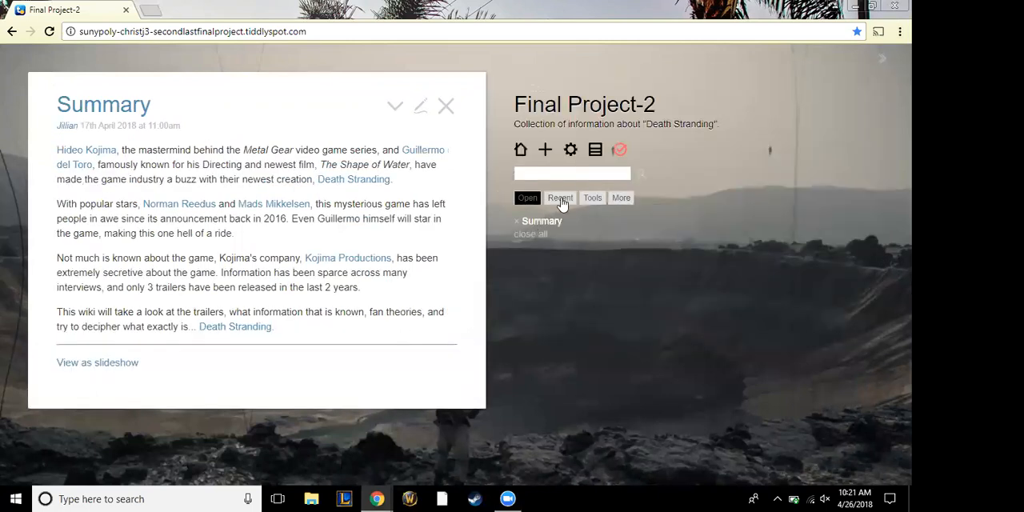
Step: Search the sidebar for 'pun' and bring up the PunchShow Macro tiddler from the title matches
{"action": "left_click", "coordinate": [561, 199]}
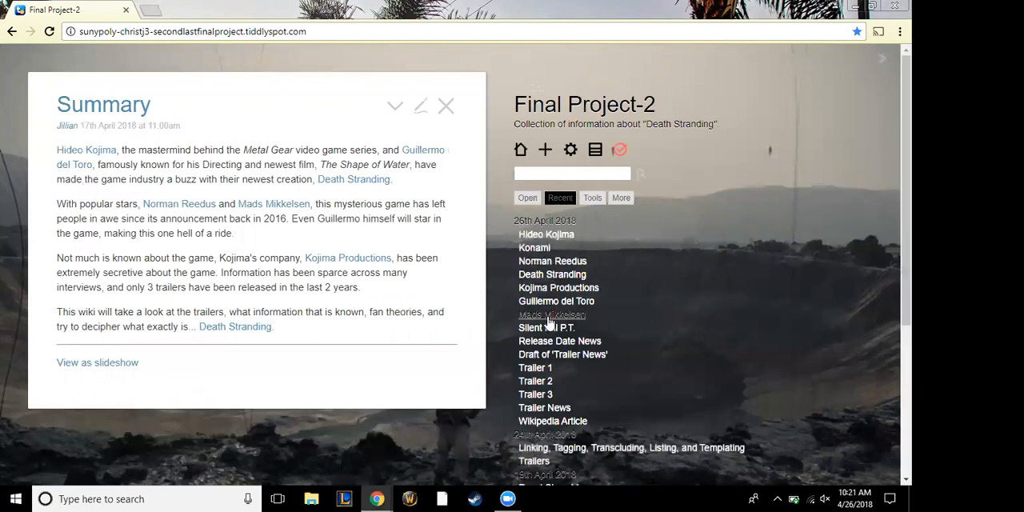
{"action": "mouse_move", "coordinate": [563, 355]}
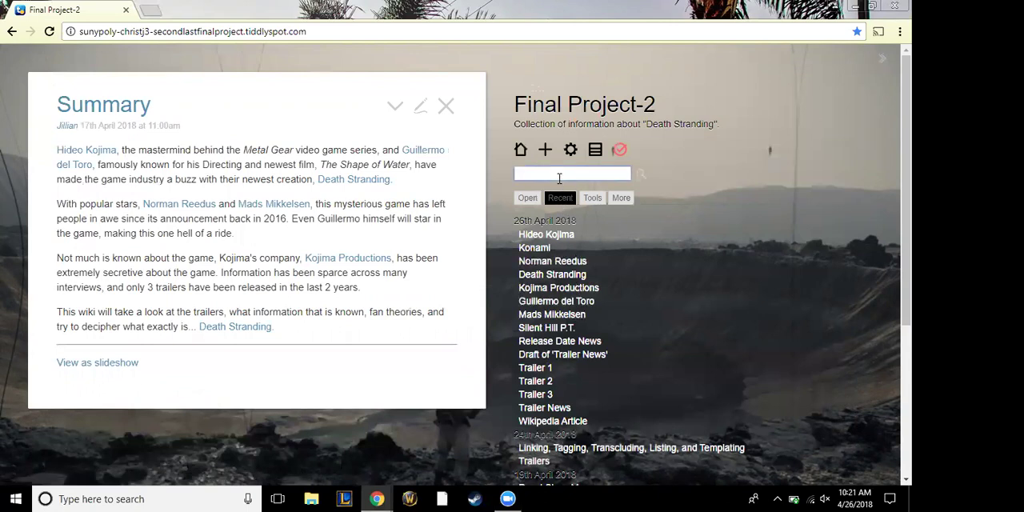
{"action": "type", "text": "pun"}
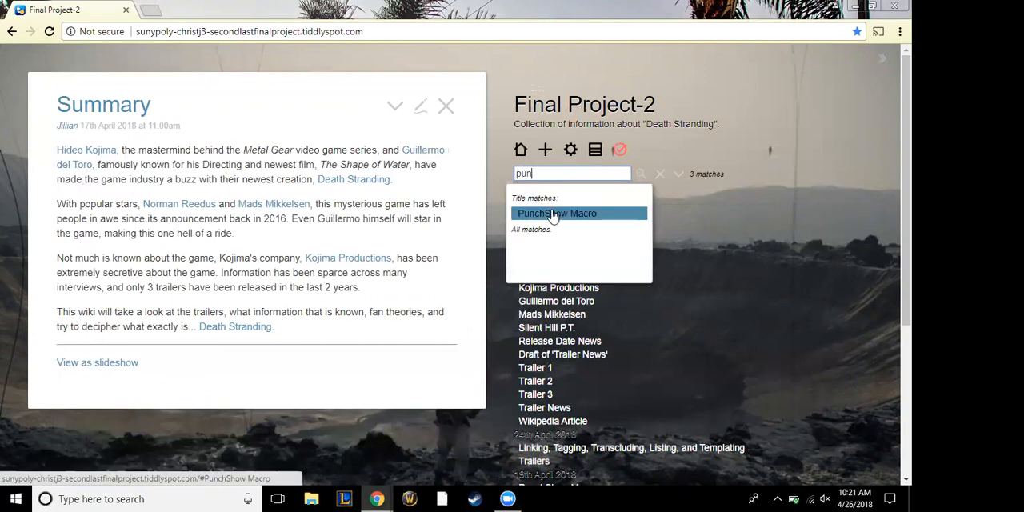
{"action": "left_click", "coordinate": [557, 212]}
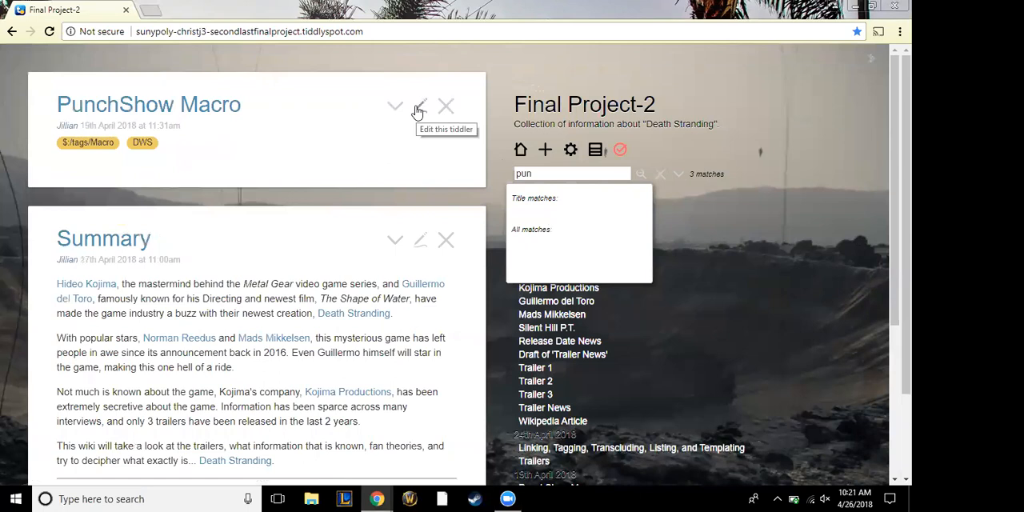
{"action": "mouse_move", "coordinate": [447, 103]}
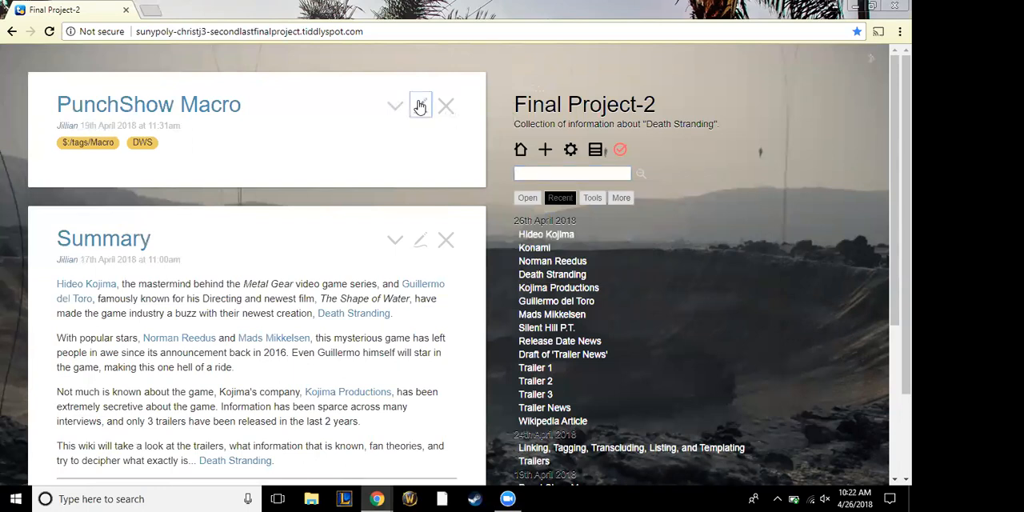
Step: Put the PunchShow Macro tiddler into edit mode and look through its macro code
{"action": "left_click", "coordinate": [419, 106]}
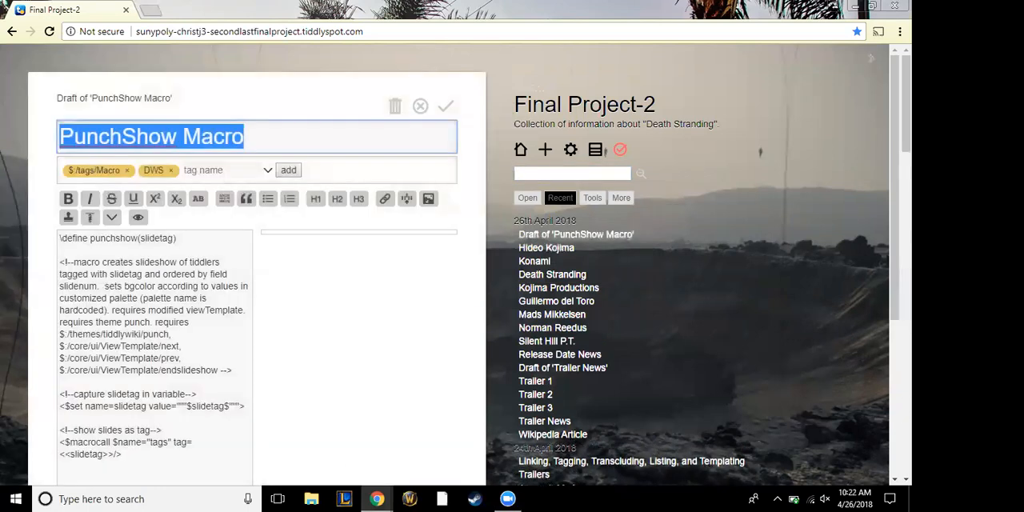
{"action": "scroll", "scroll_direction": "down", "scroll_amount": 3}
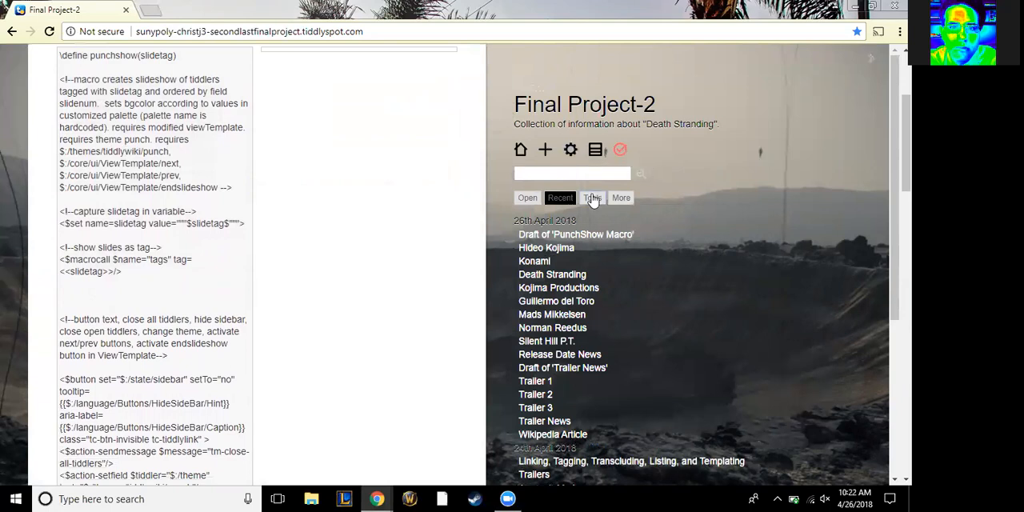
Step: Browse the Tools list to the theme chooser, then discard the PunchShow Macro draft
{"action": "left_click", "coordinate": [593, 198]}
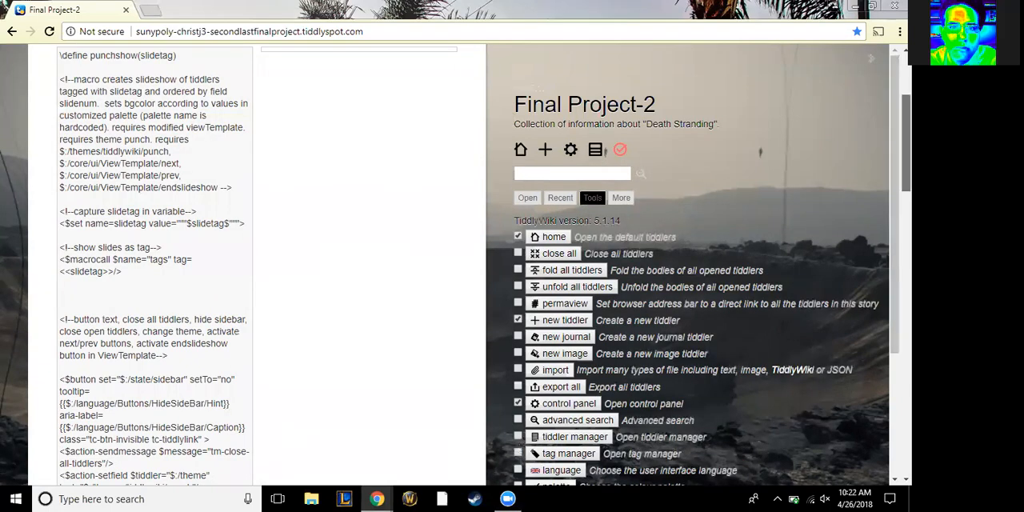
{"action": "scroll", "scroll_direction": "down", "scroll_amount": 3}
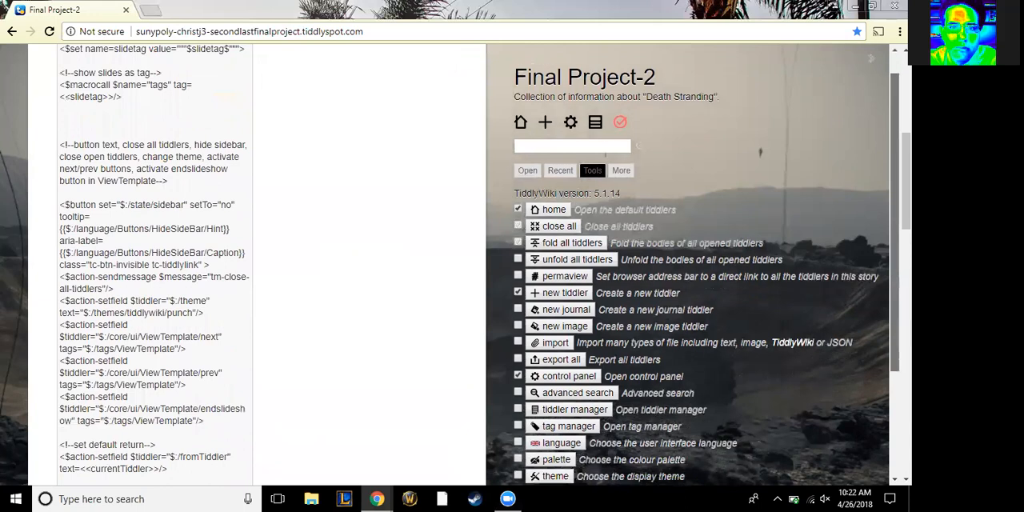
{"action": "scroll", "scroll_direction": "down", "scroll_amount": 3}
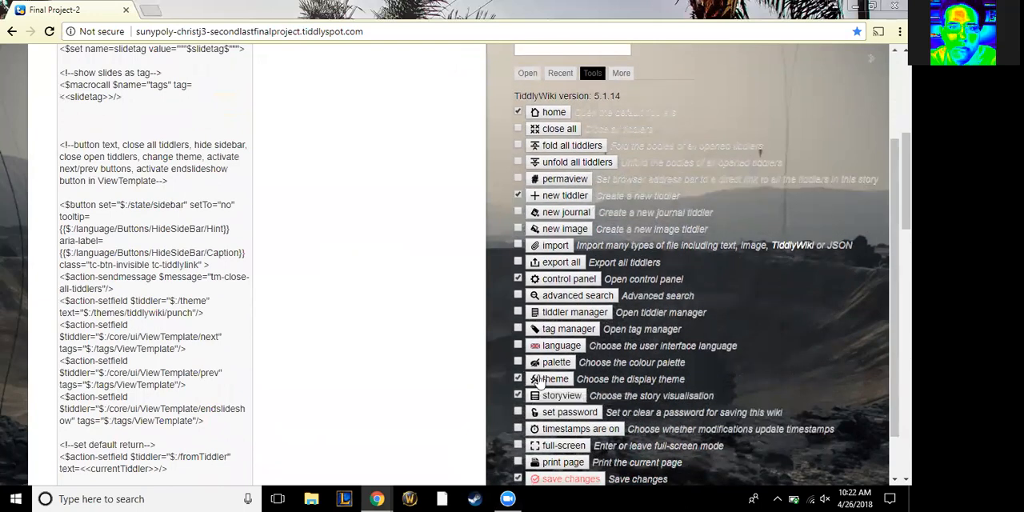
{"action": "left_click", "coordinate": [553, 378]}
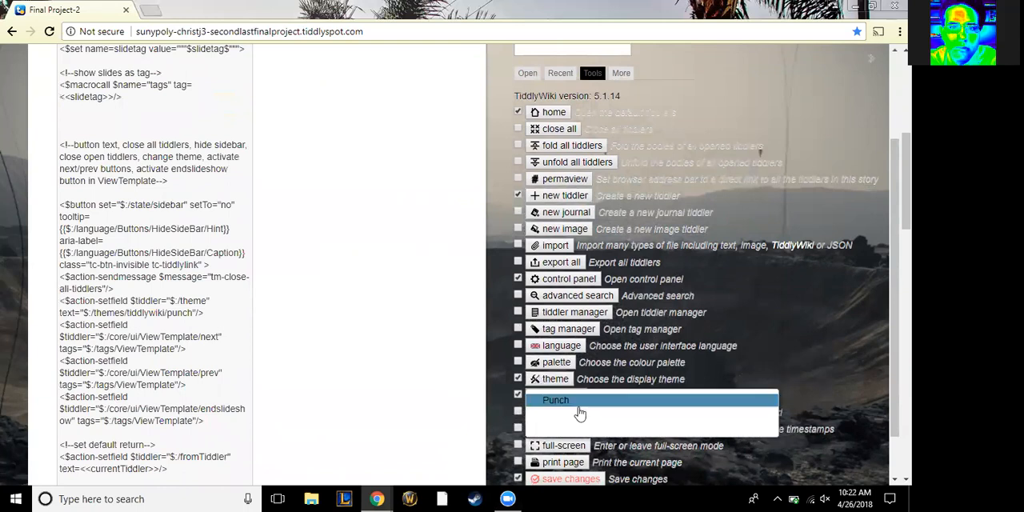
{"action": "mouse_move", "coordinate": [602, 422]}
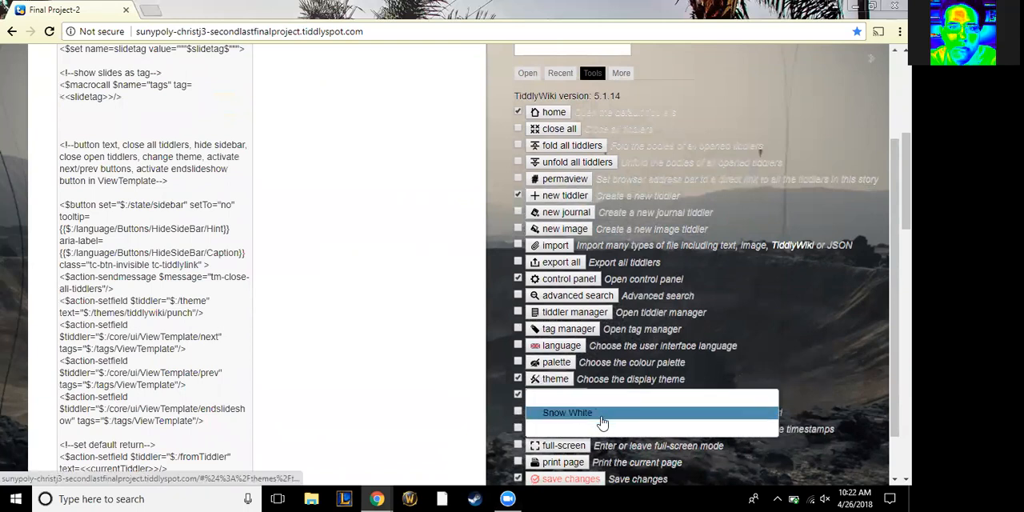
{"action": "mouse_move", "coordinate": [608, 412]}
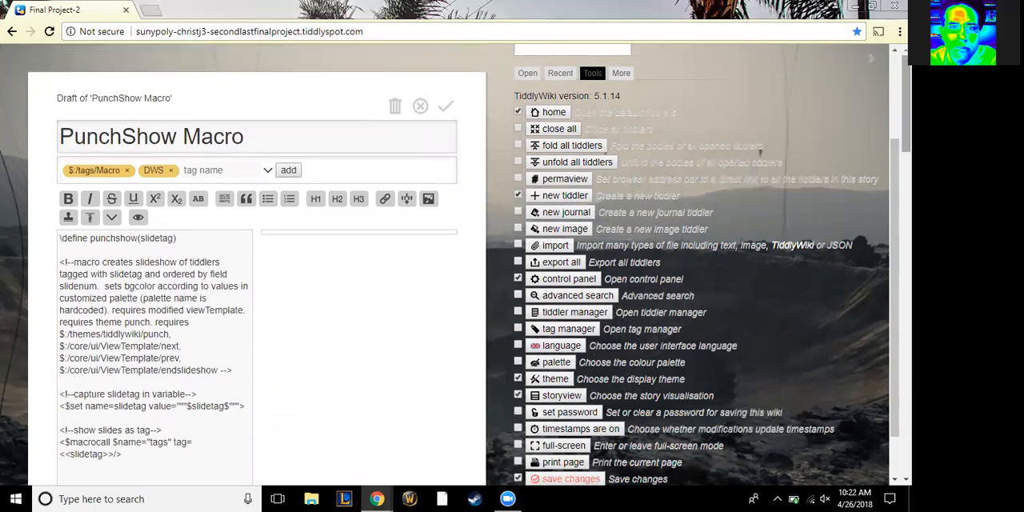
{"action": "mouse_move", "coordinate": [421, 105]}
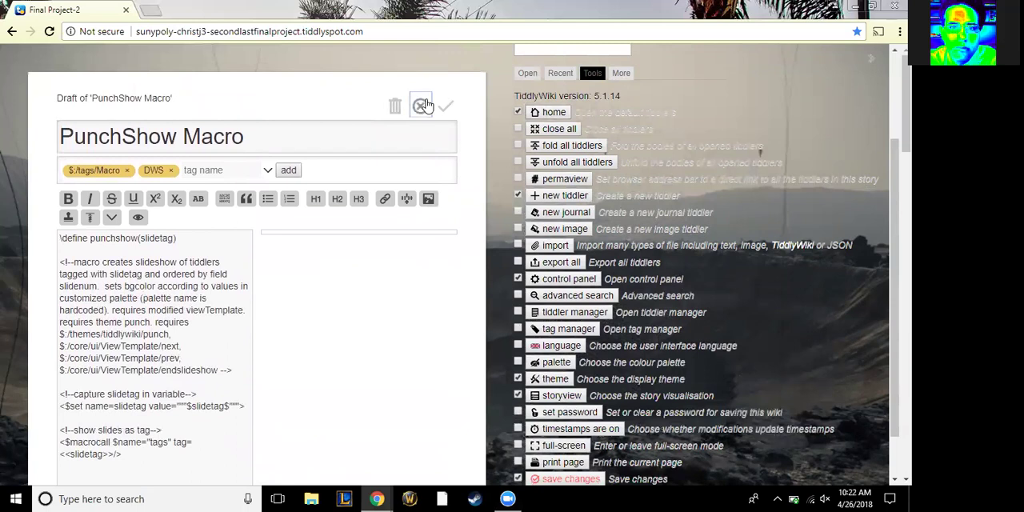
{"action": "left_click", "coordinate": [421, 106]}
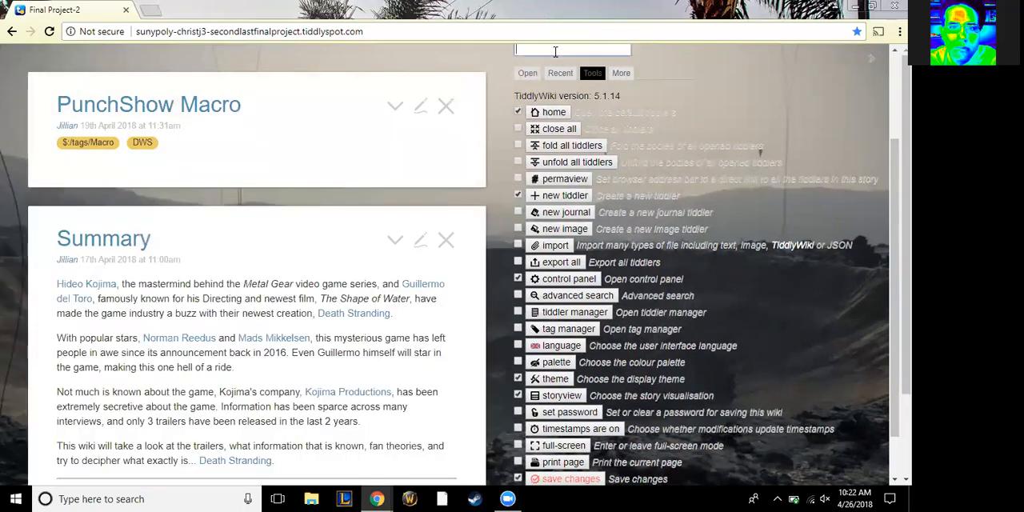
Step: Search 'press' to reach Press Clips by Topic and expand its Select Topic chooser
{"action": "type", "text": "press"}
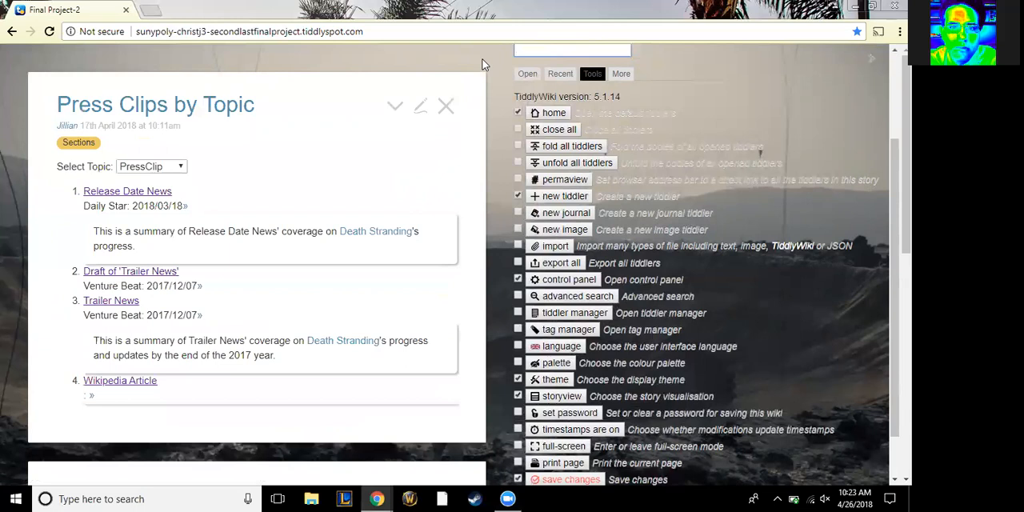
{"action": "mouse_move", "coordinate": [176, 198]}
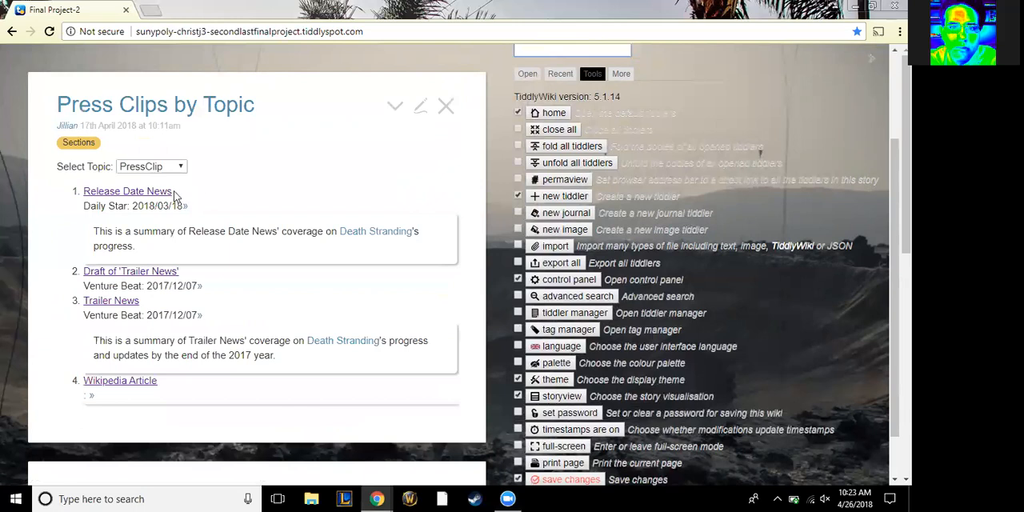
{"action": "left_click", "coordinate": [151, 166]}
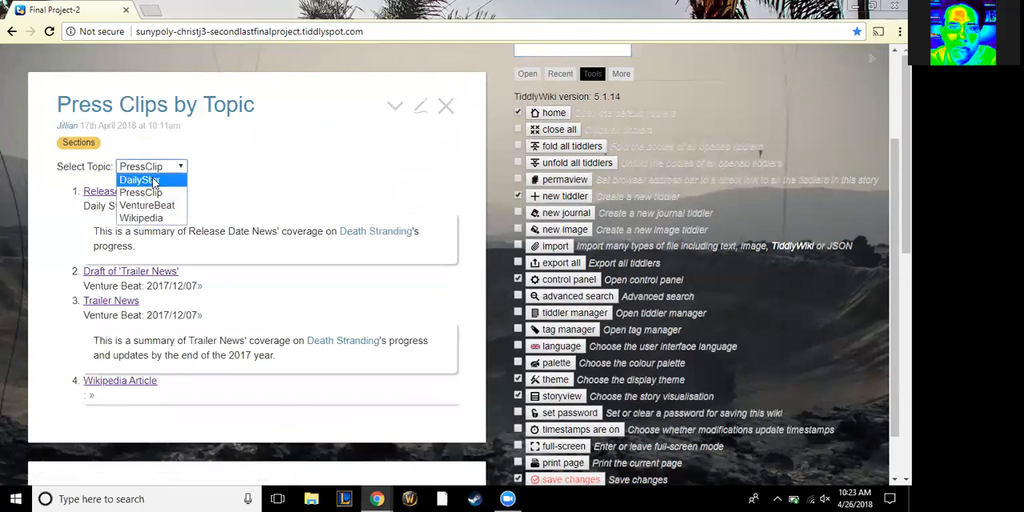
{"action": "mouse_move", "coordinate": [141, 218]}
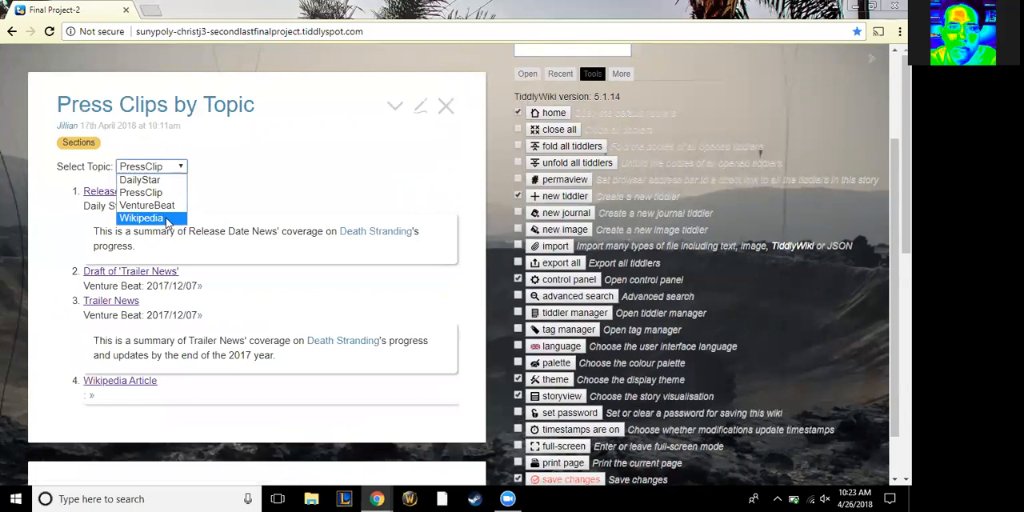
{"action": "mouse_move", "coordinate": [147, 205]}
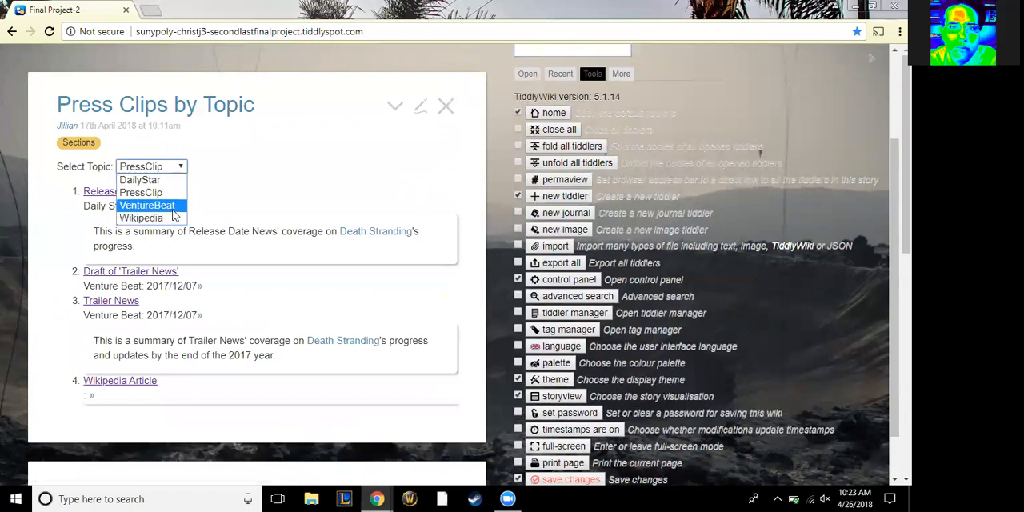
{"action": "mouse_move", "coordinate": [141, 180]}
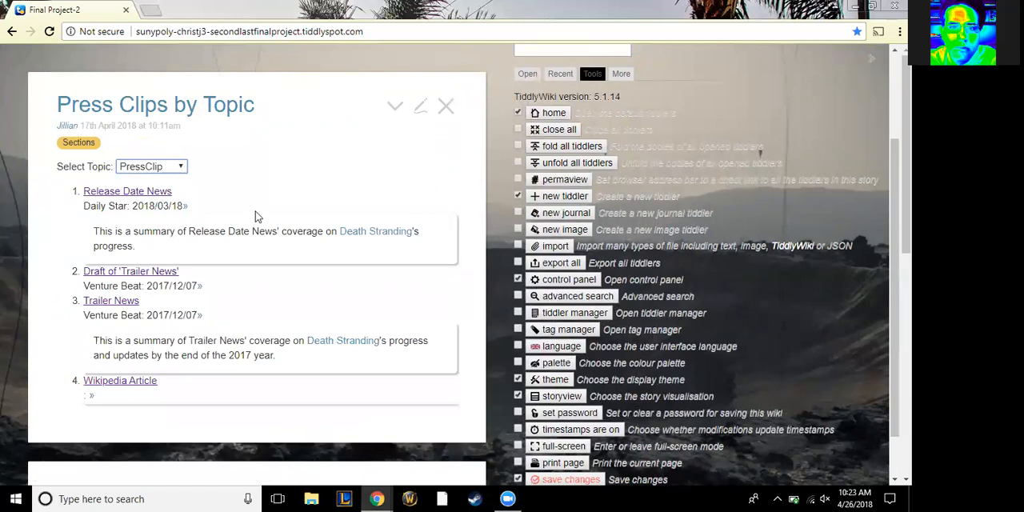
{"action": "mouse_move", "coordinate": [112, 190]}
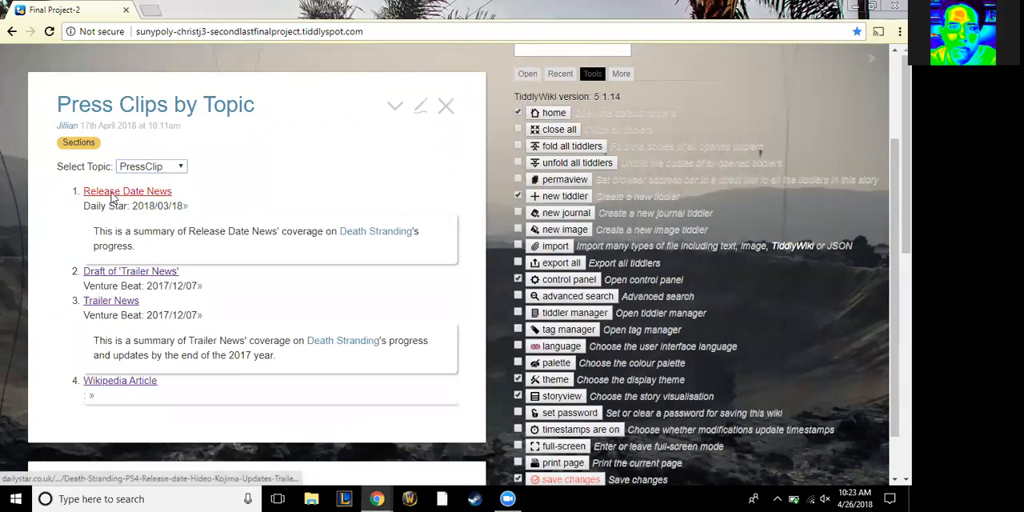